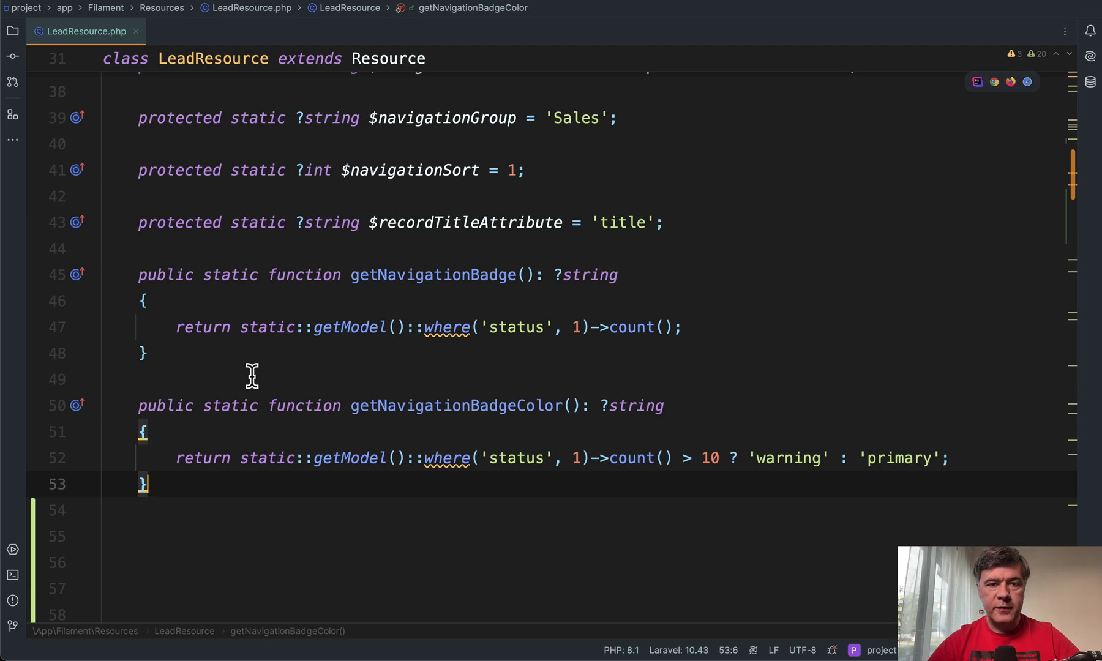
mouse_move(232, 284)
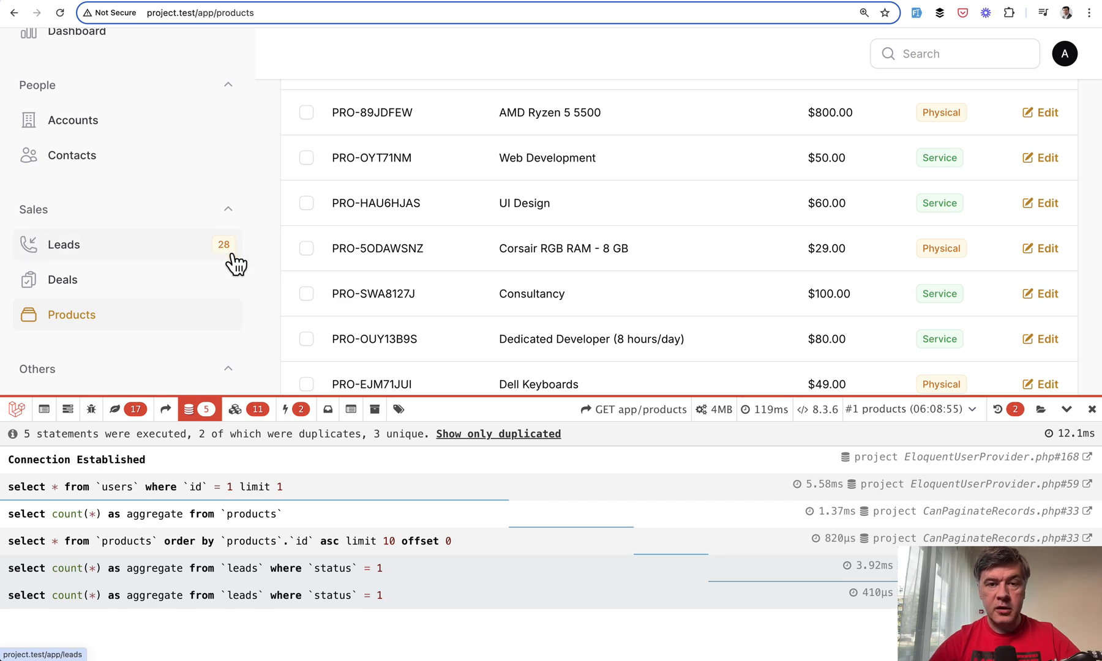
mouse_move(385, 651)
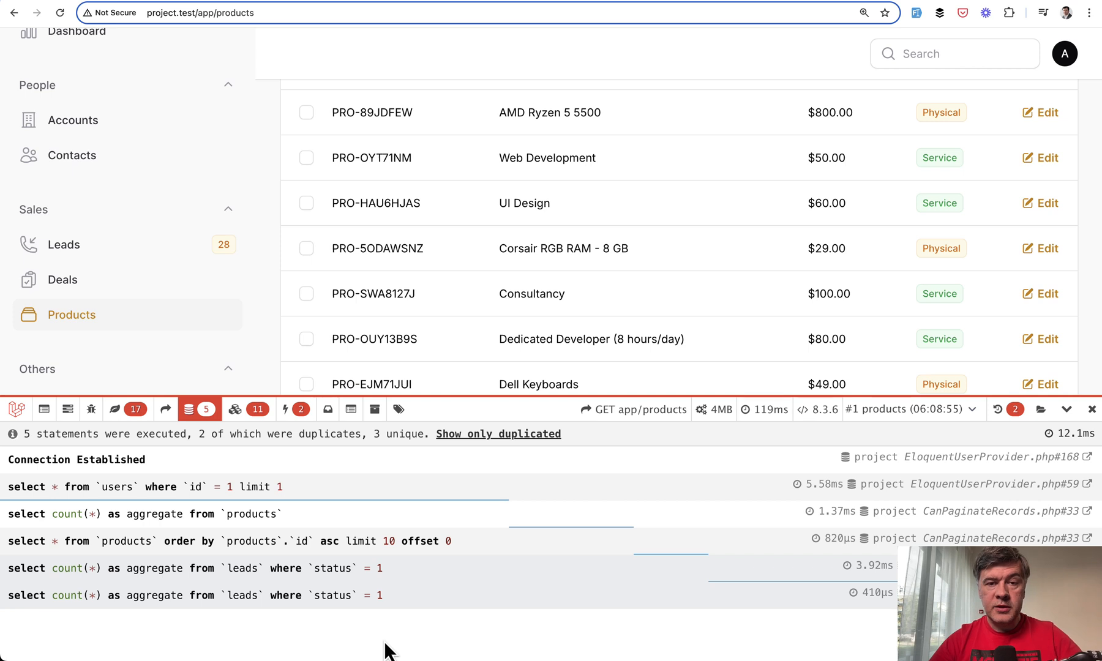
mouse_move(339, 567)
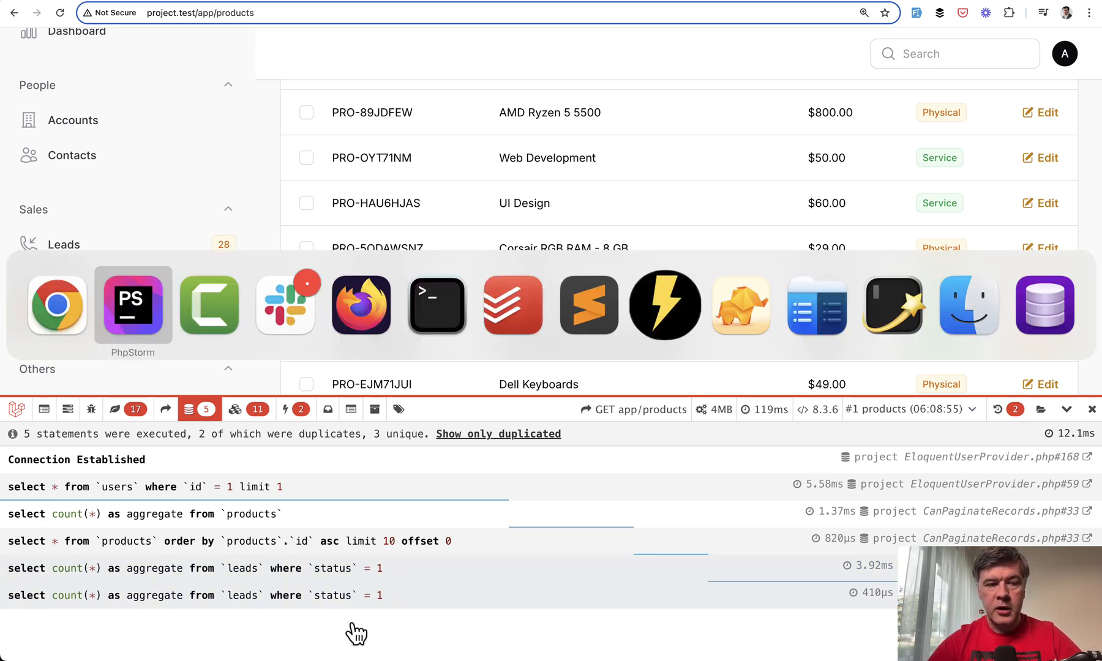
Return to PhpStorm after confirming the leads count query runs twice in Debugbar
click(133, 305)
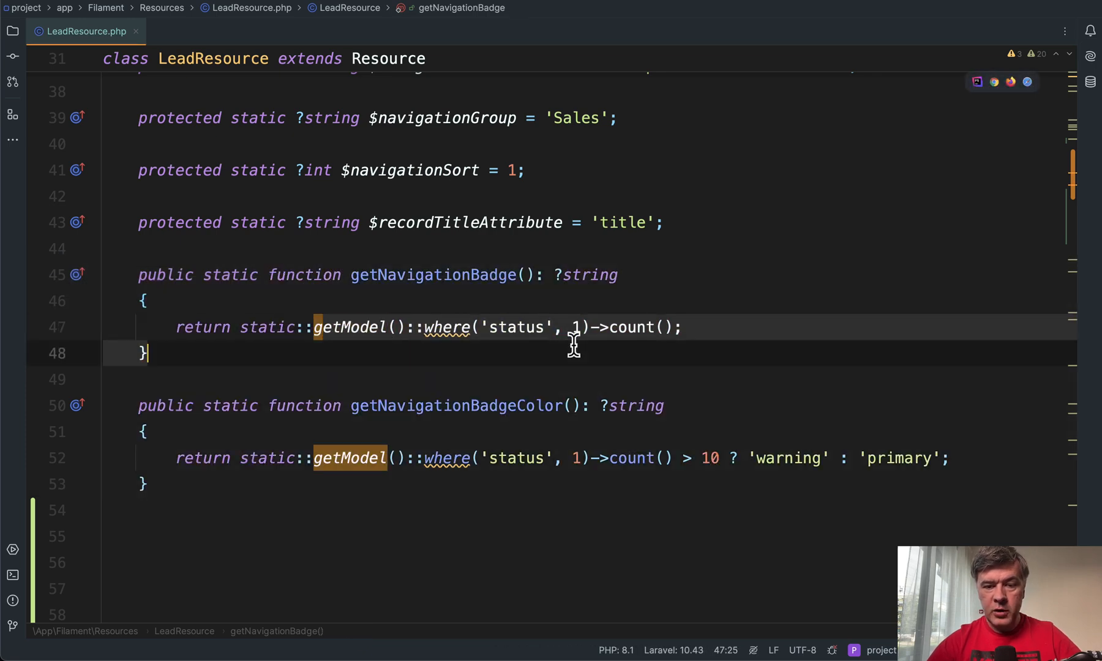
Add a constructor assigning the leads count to static $leadsCount, returned by both badge methods
click(665, 327)
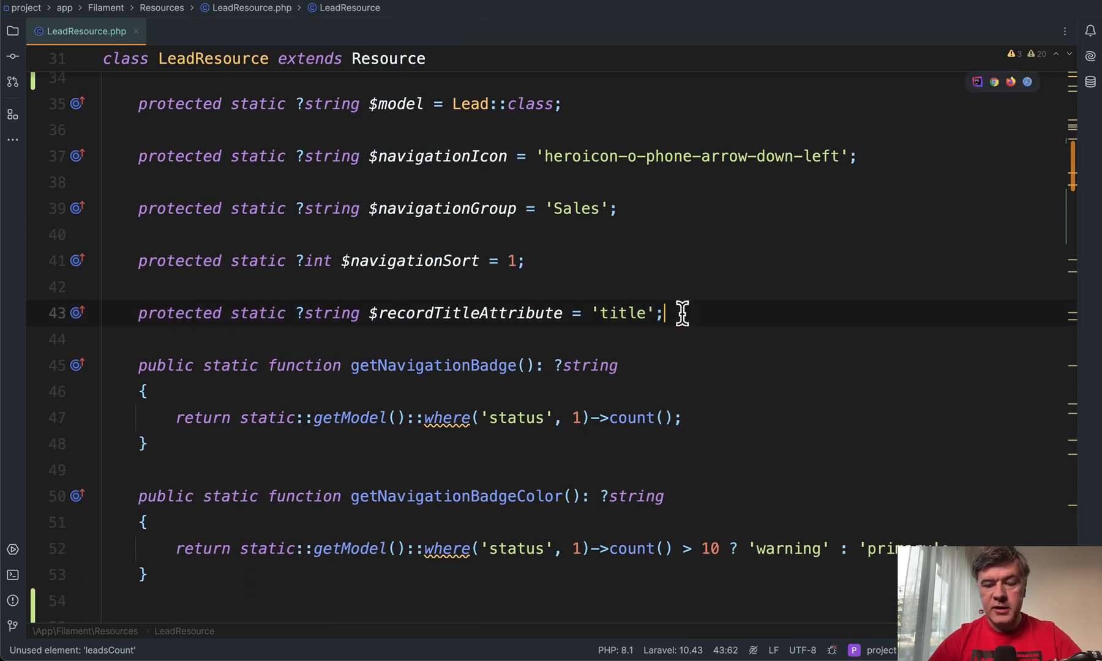
text(pubf)
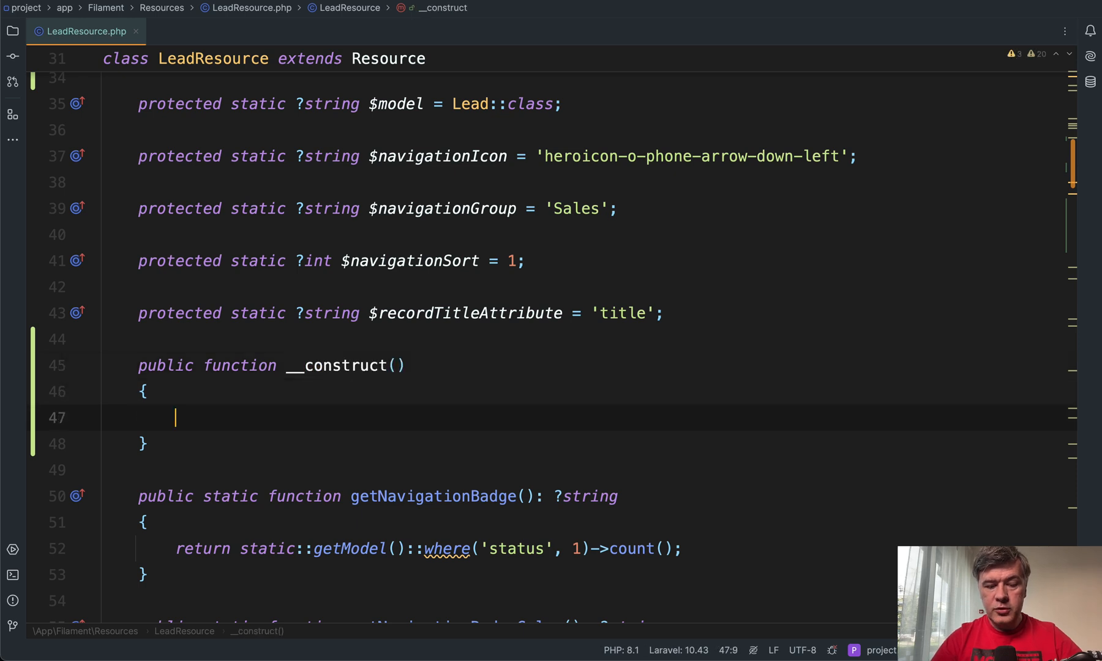
text(self::$leadsCount = static::getModel()::where('status', 1)->count();)
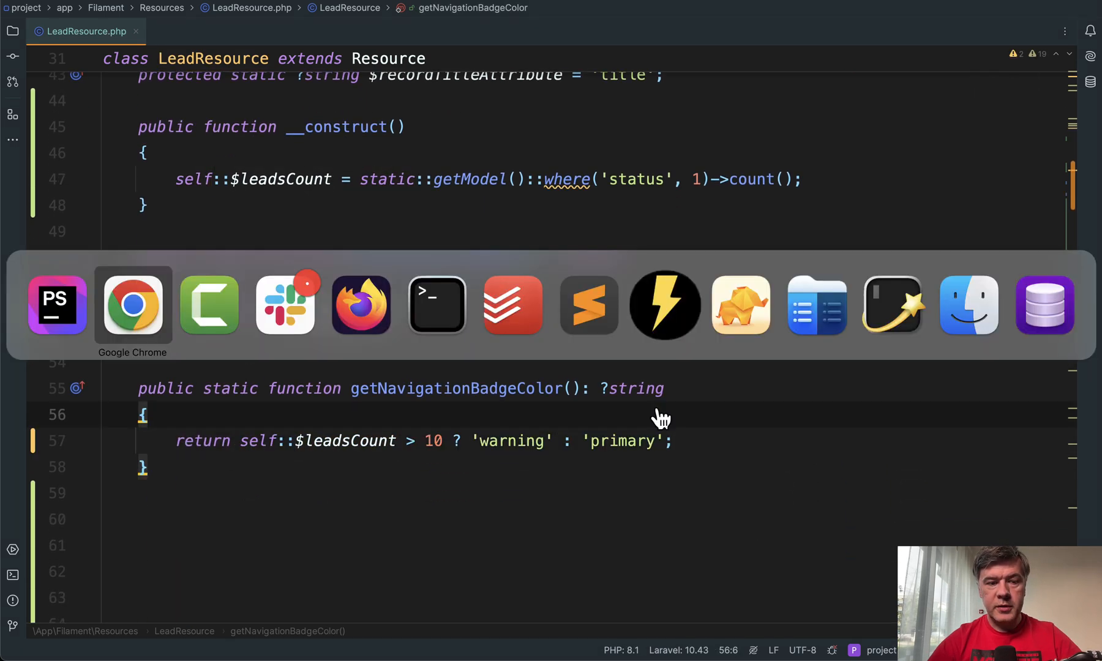
click(132, 305)
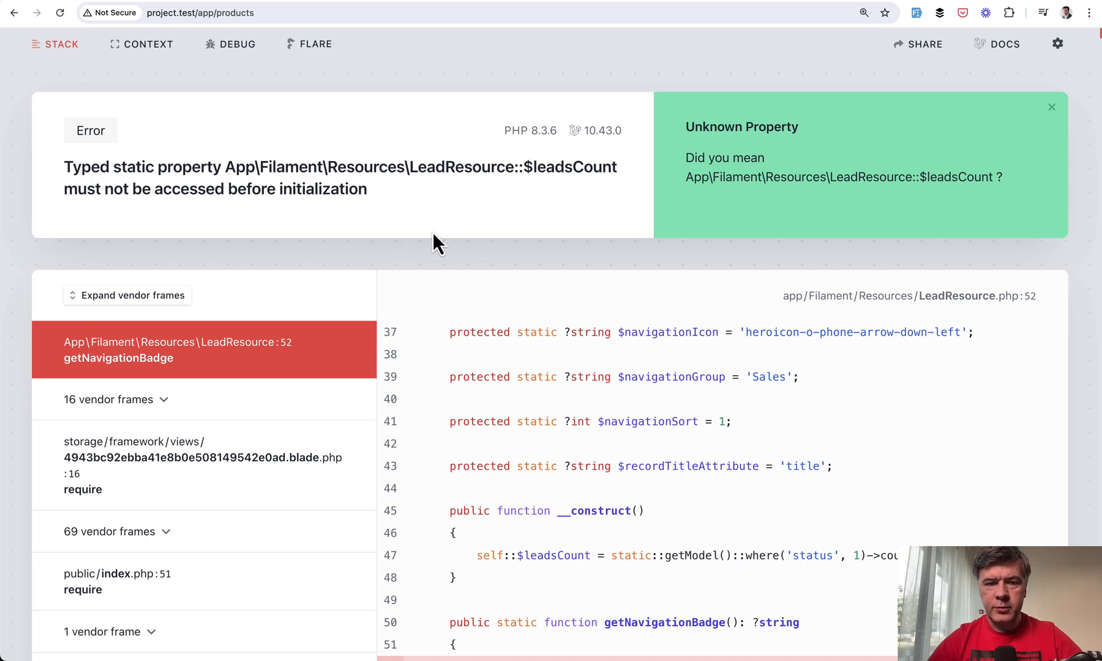
mouse_move(429, 285)
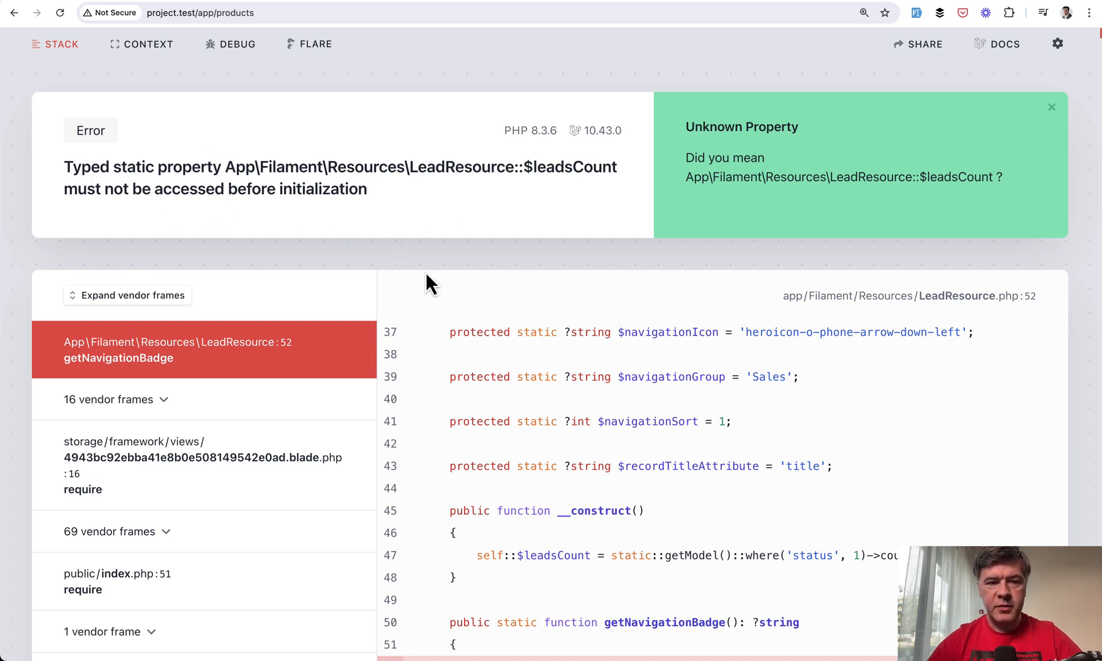
mouse_move(450, 212)
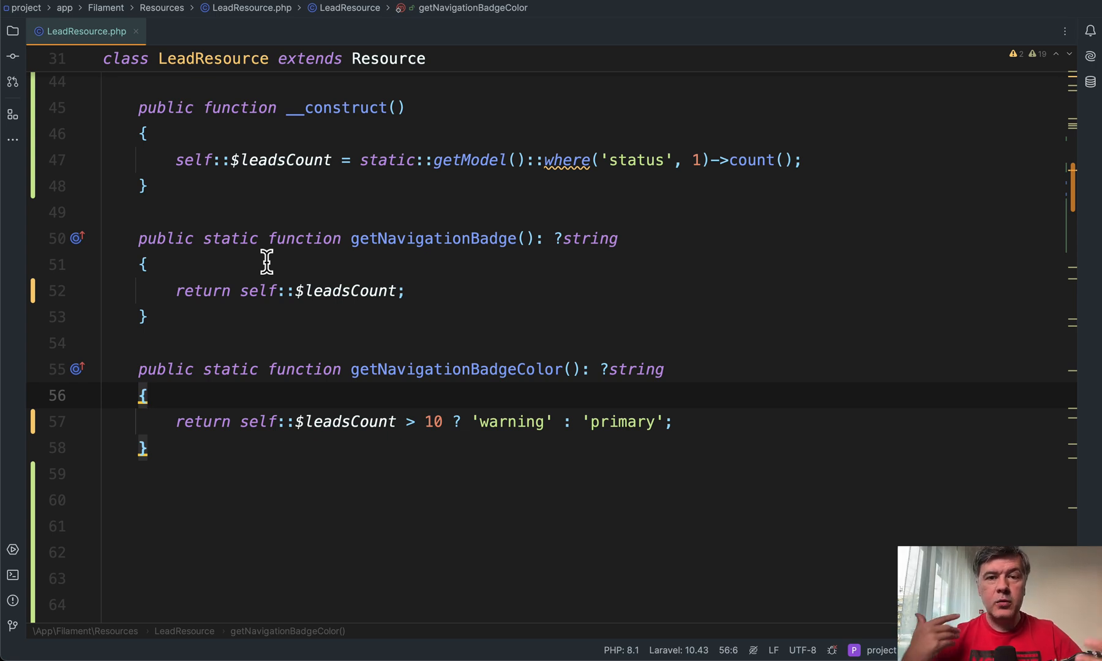
Undo the constructor changes and scroll down to the commented getLeadsCount method
click(147, 395)
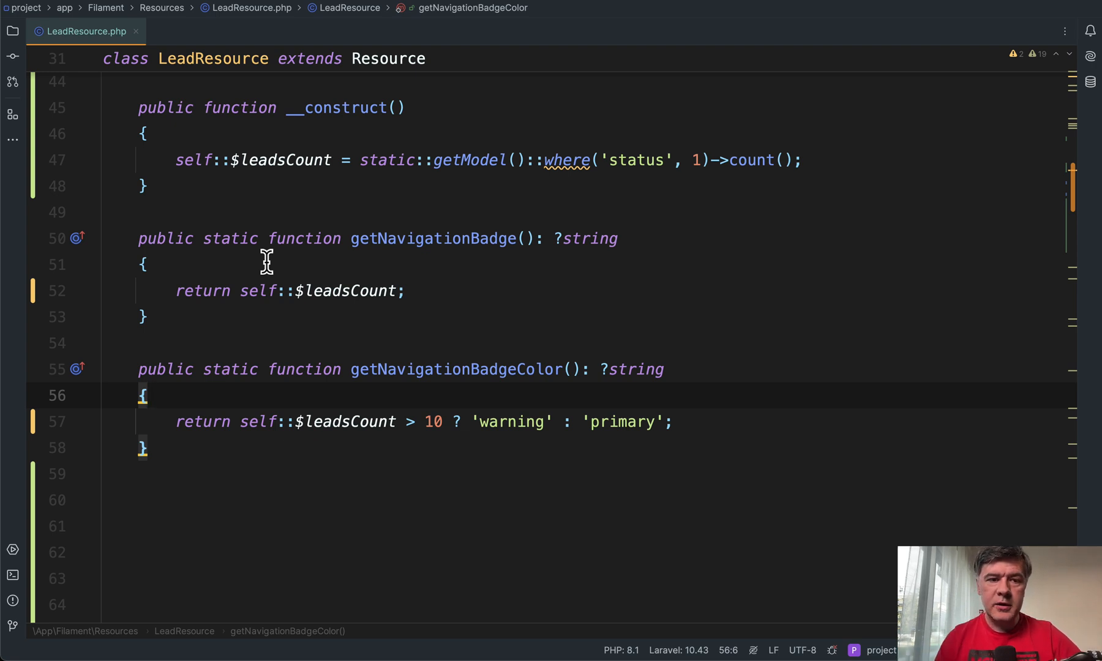
mouse_move(242, 246)
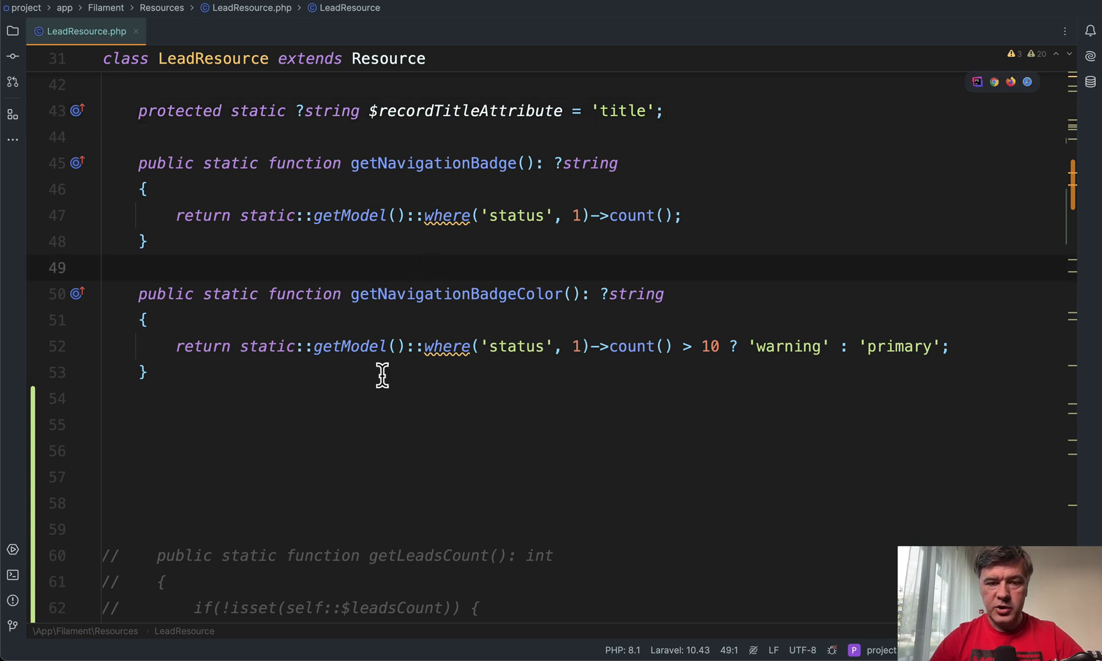
click(143, 190)
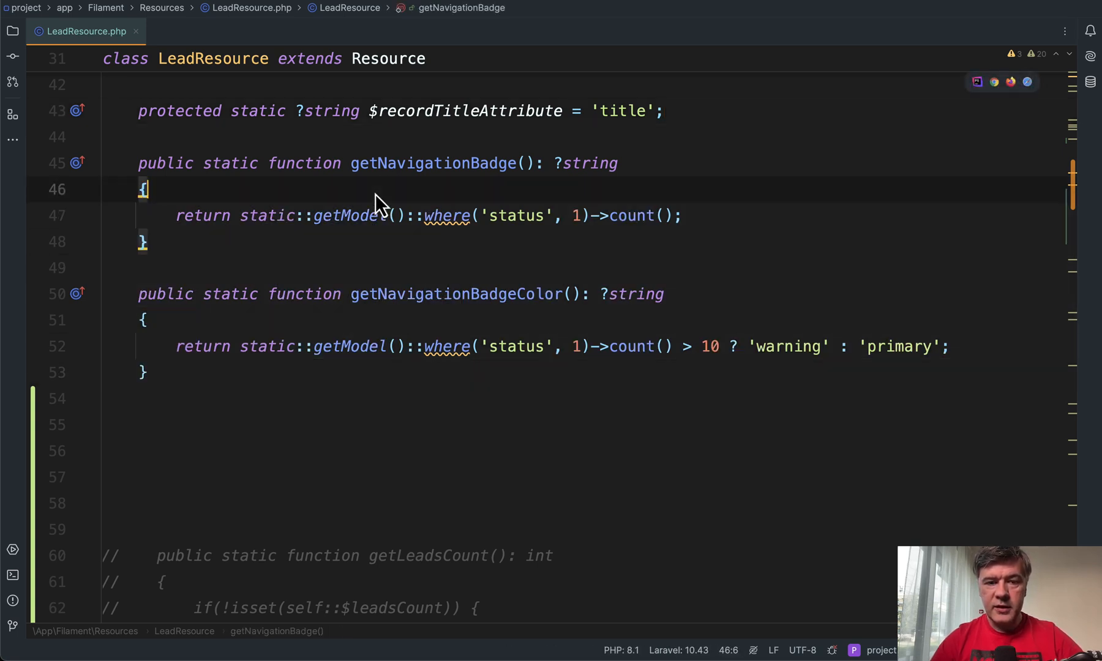
scroll(down, 3)
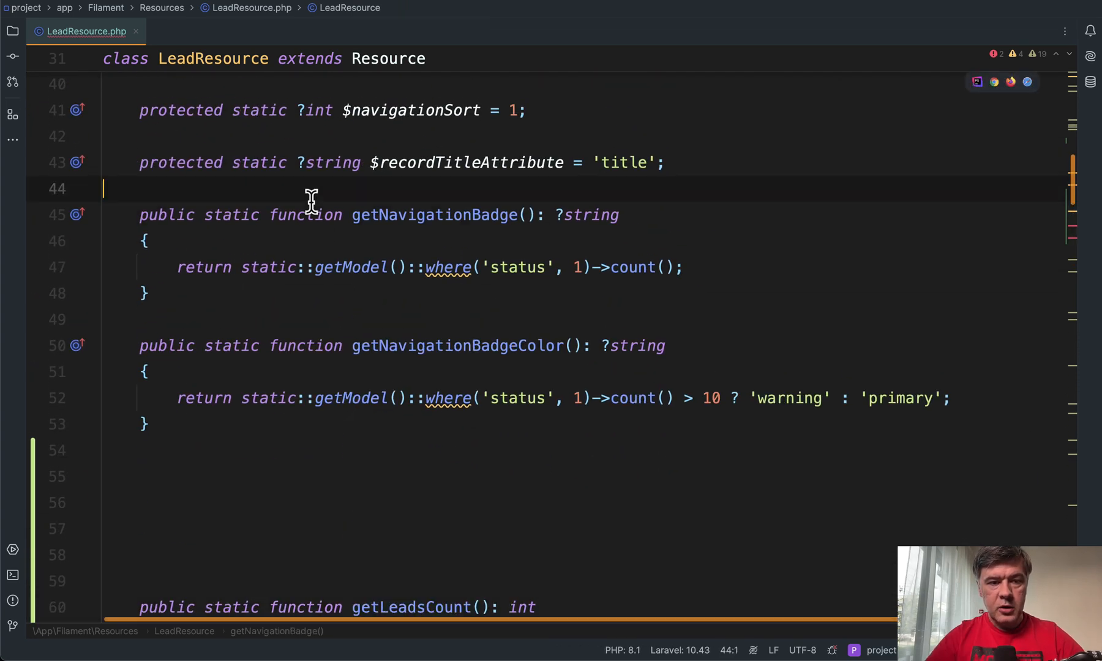
Uncomment the self::getLeadsCount() calls and review its static leadsCount caching
key(ctrl+/)
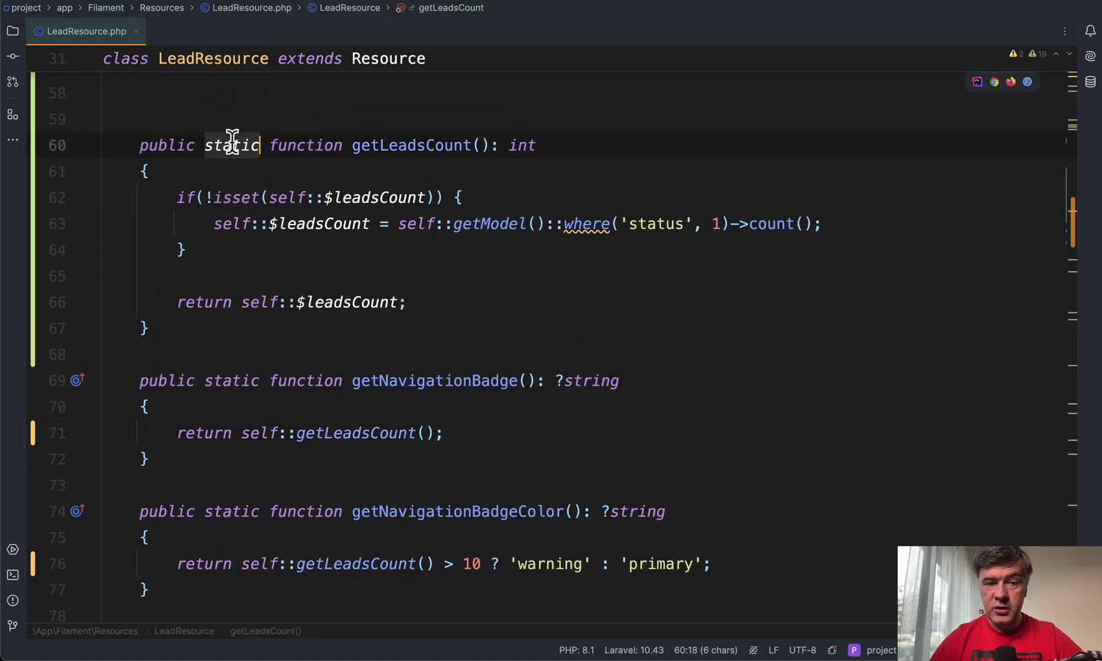
click(372, 198)
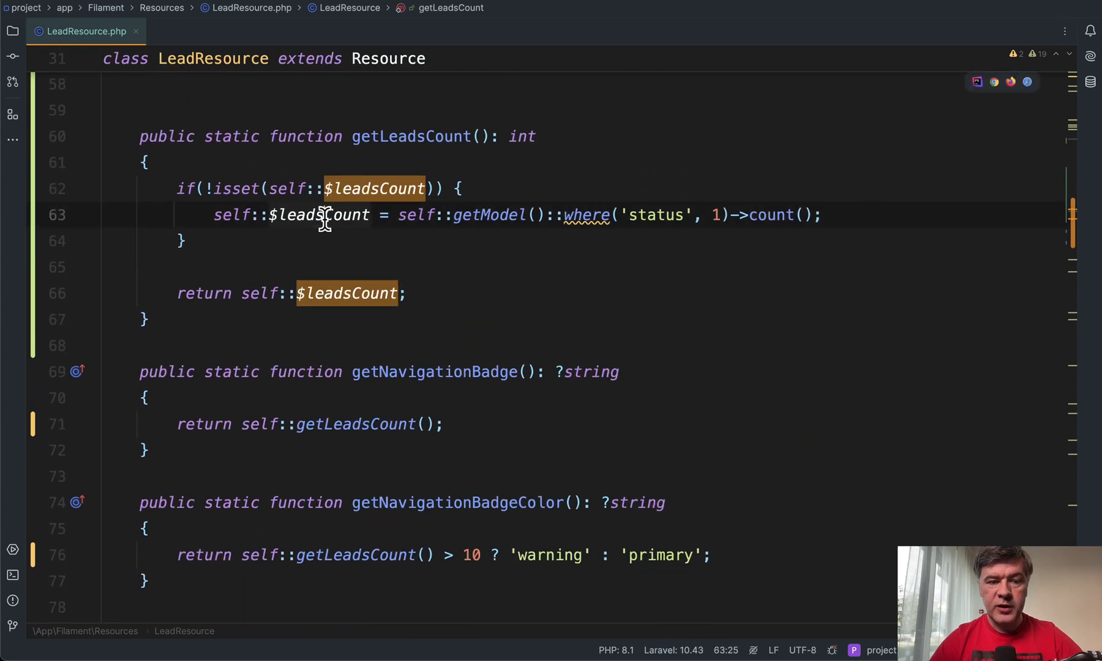
click(477, 294)
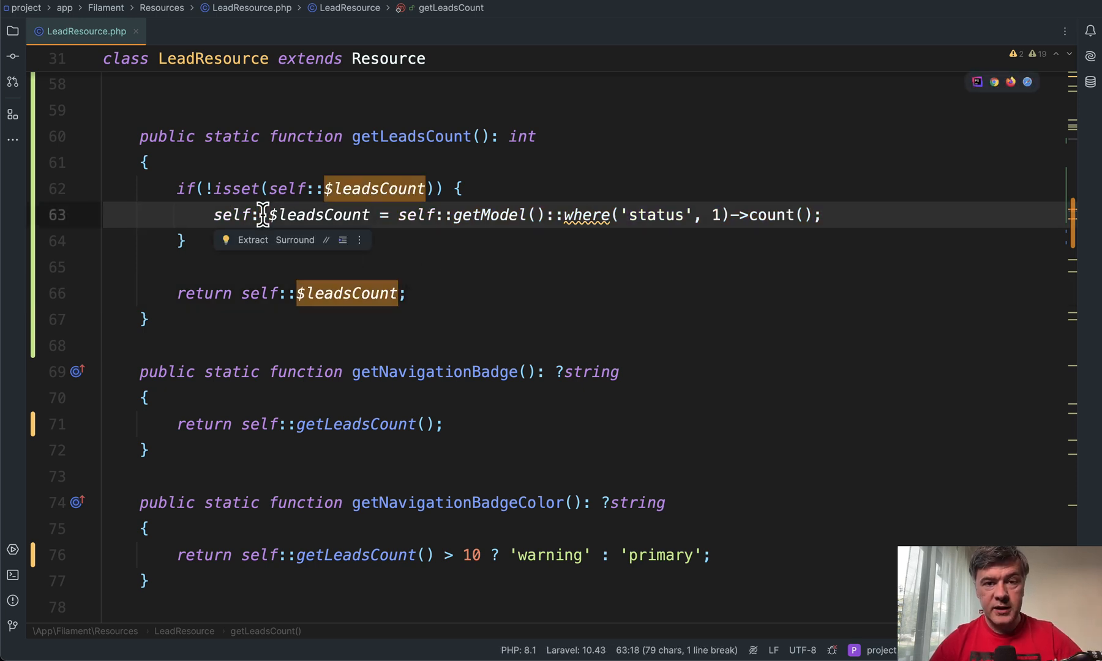
mouse_move(267, 228)
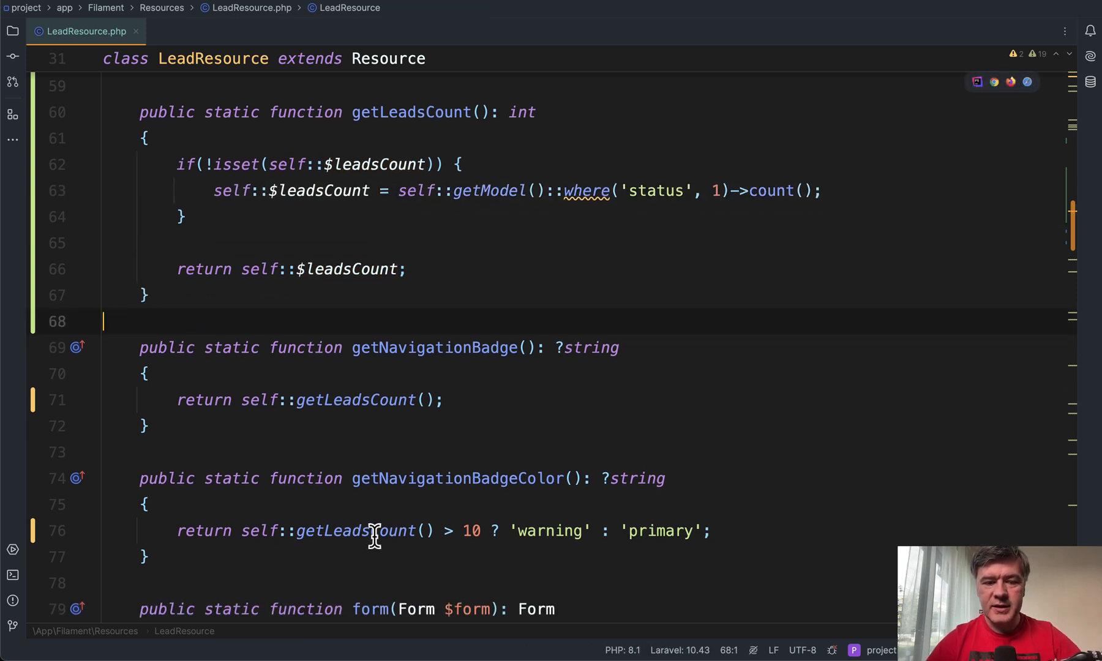
mouse_move(390, 531)
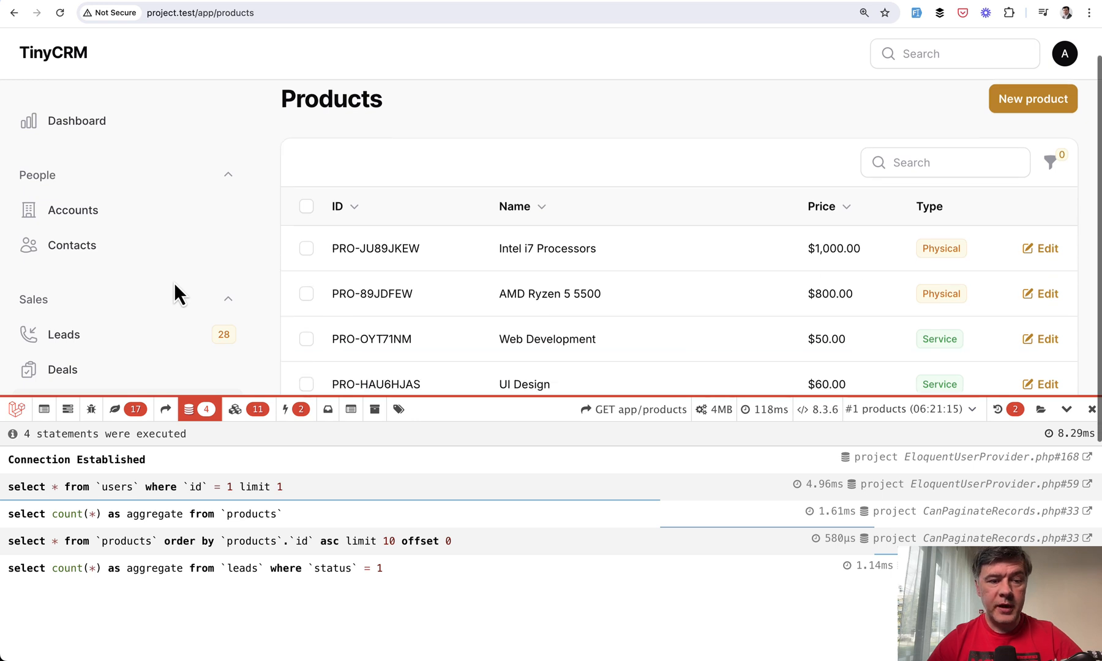
Scroll the products page and review Debugbar, showing one leads count query
scroll(down, 3)
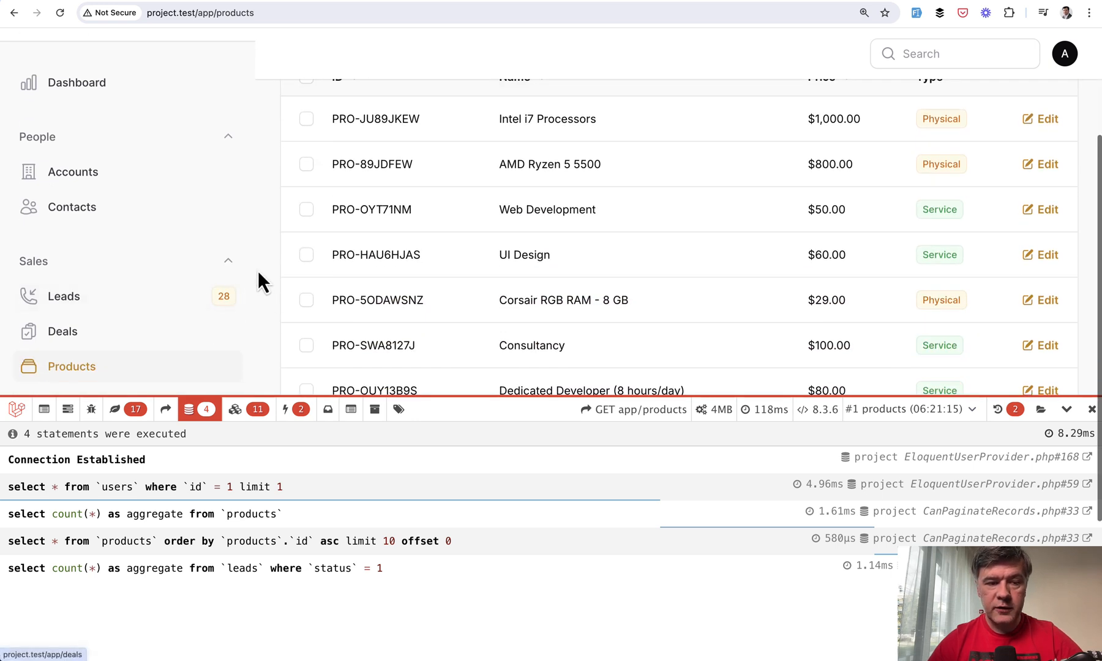
scroll(down, 3)
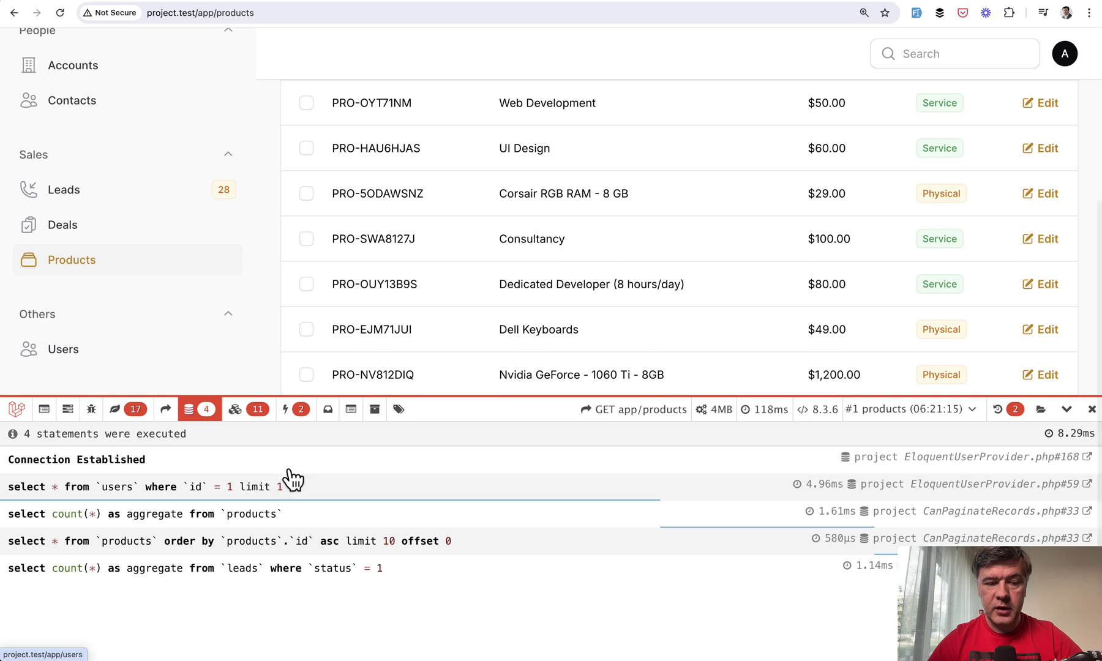
click(281, 567)
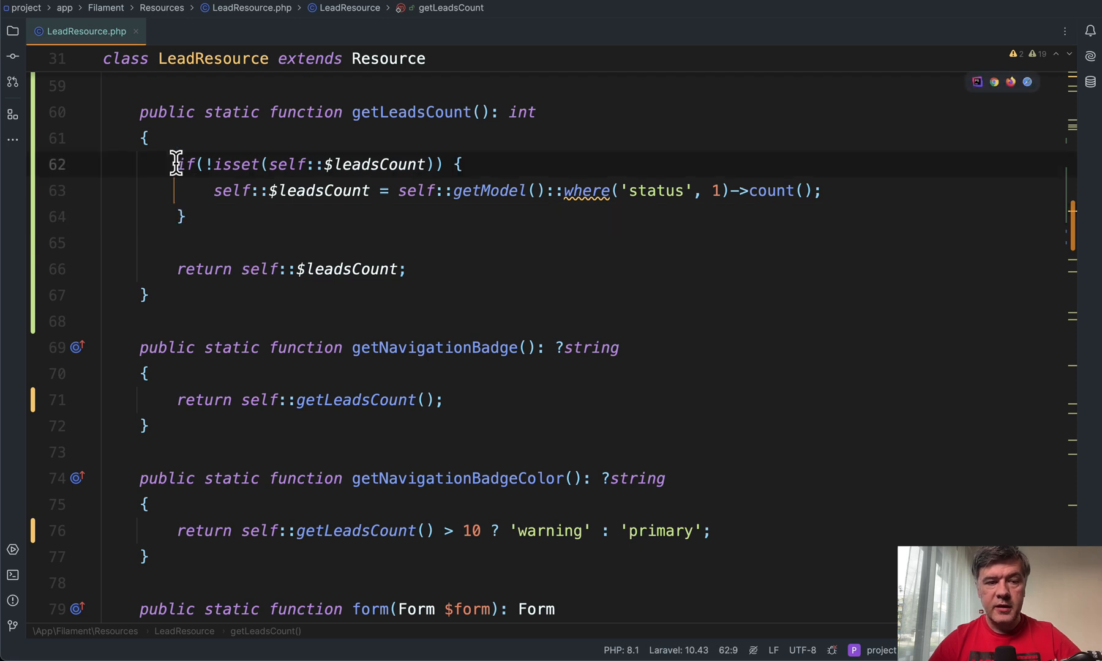
click(182, 216)
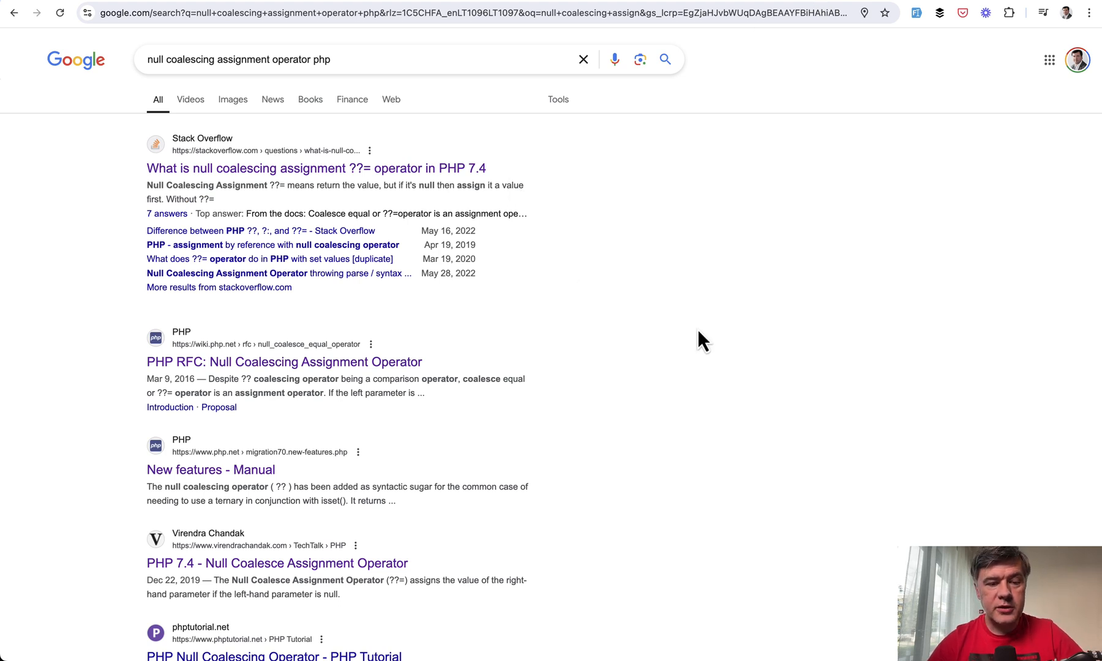
Open php.net's migration74 'New Features' page and select the ??= example
scroll(down, 3)
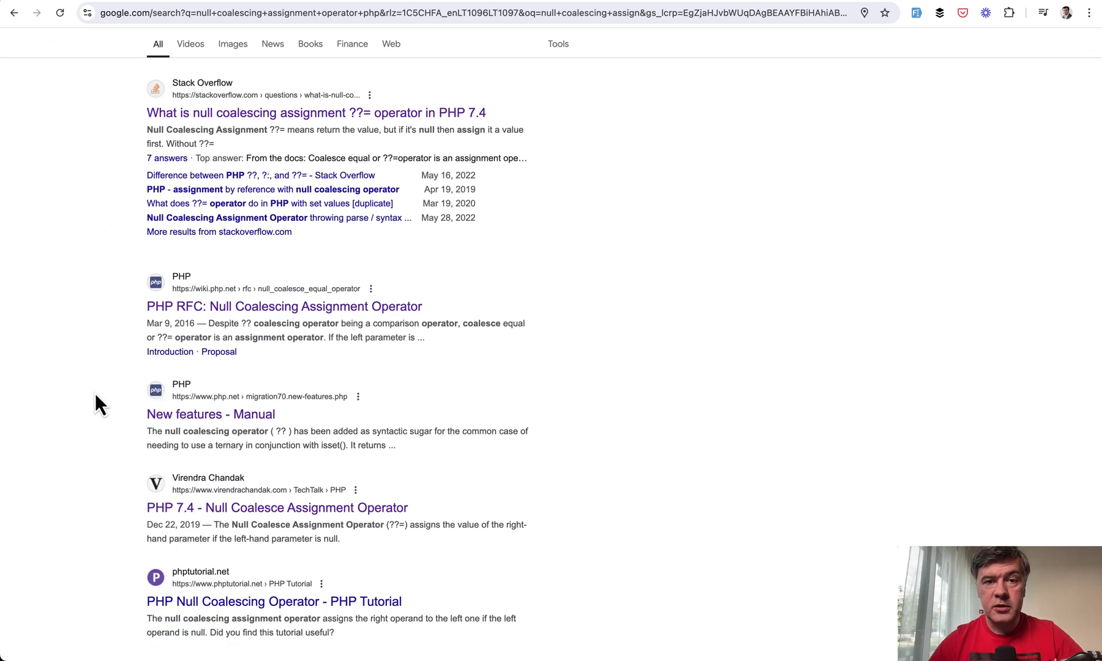
scroll(down, 3)
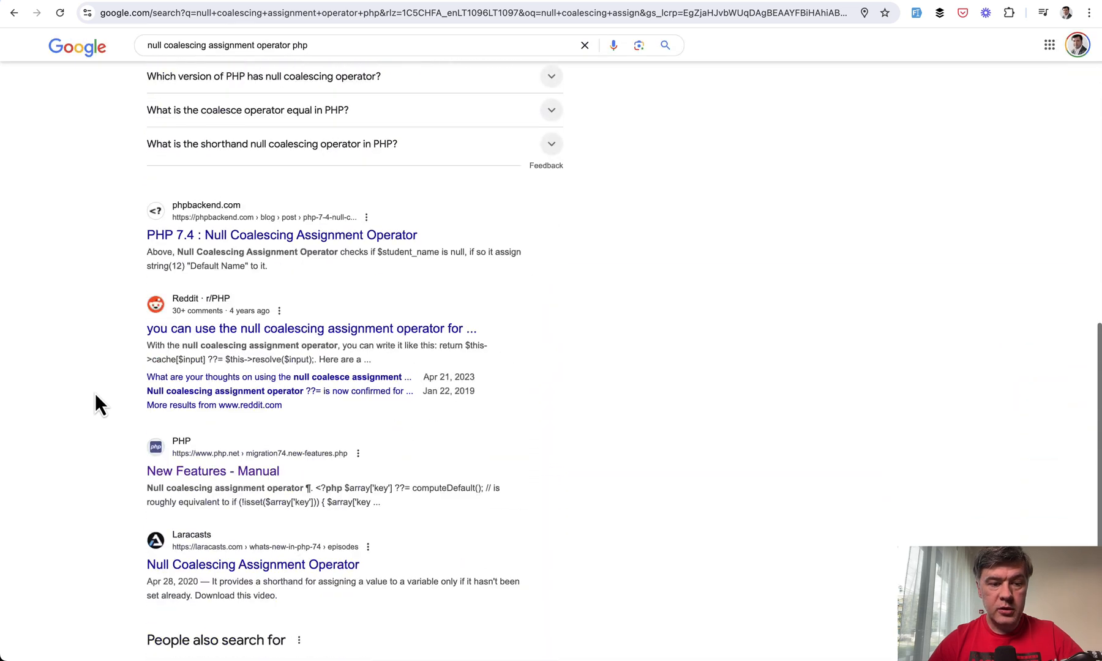
scroll(down, 3)
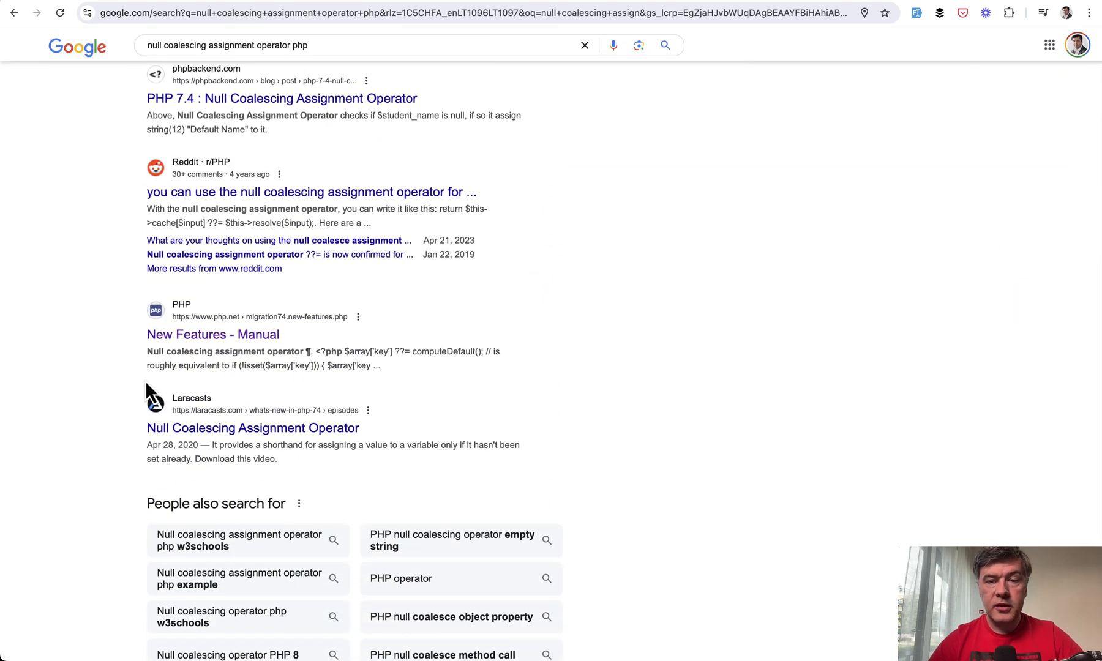
click(213, 334)
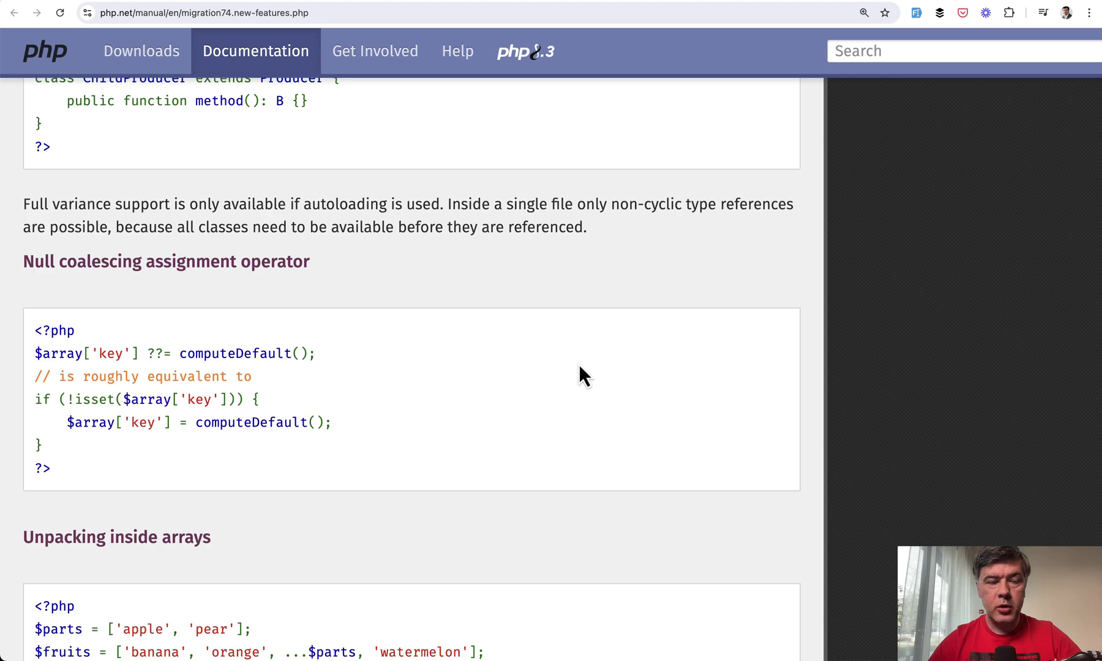
scroll(up, 3)
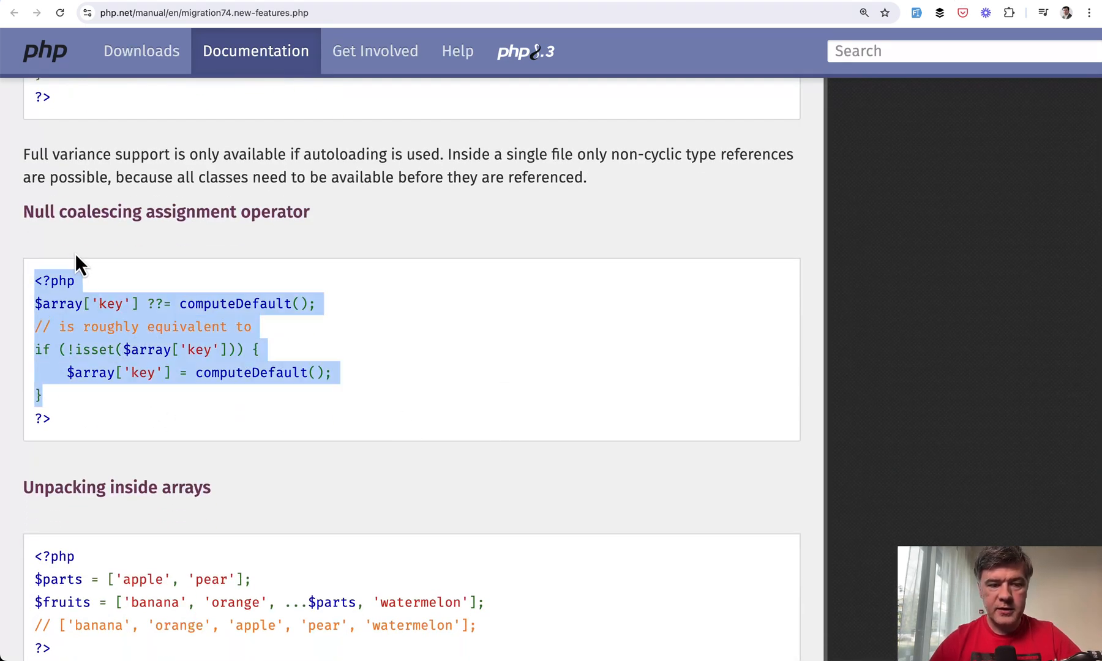
click(102, 339)
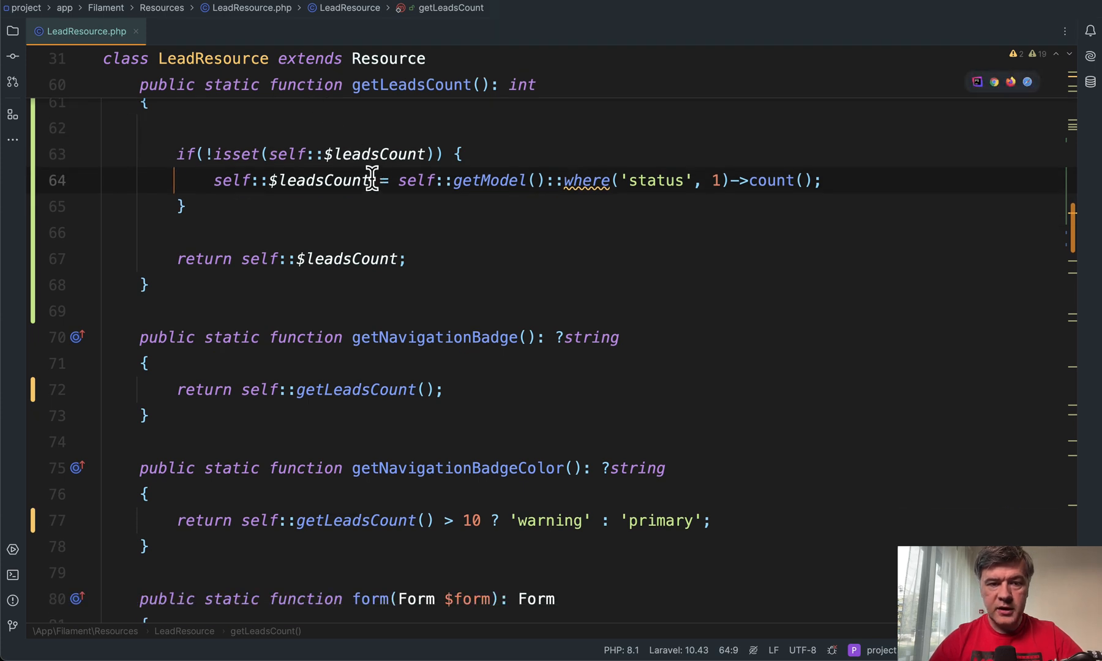
Replace getLeadsCount's isset check with self::$leadsCount ??= the count query
text(??)
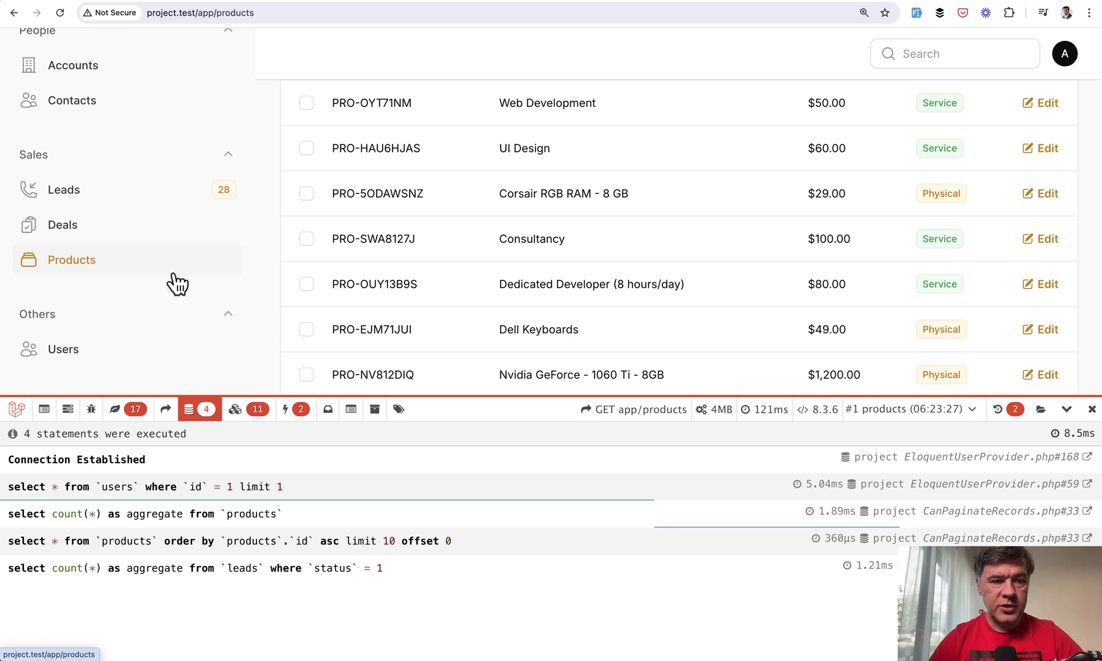
mouse_move(609, 590)
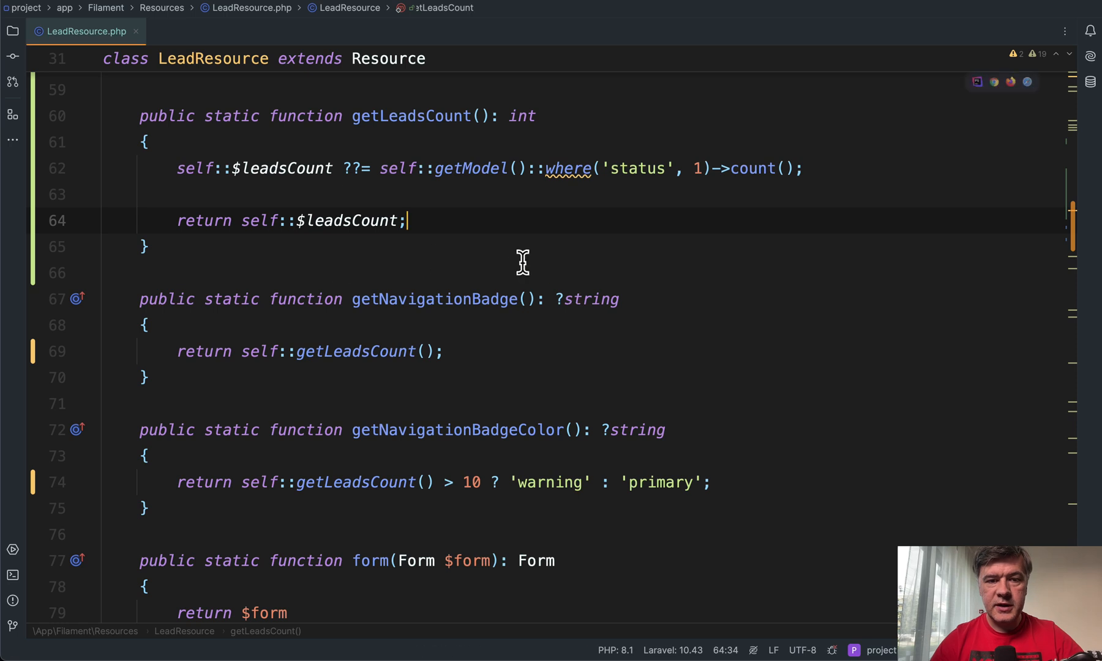
scroll(down, 3)
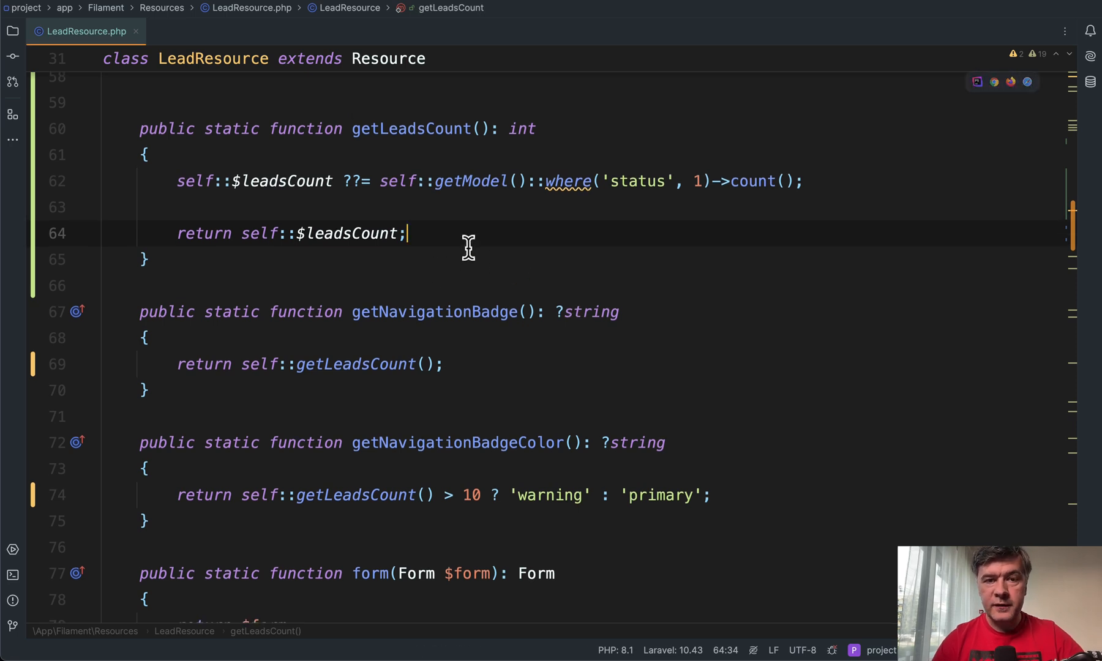
mouse_move(602, 376)
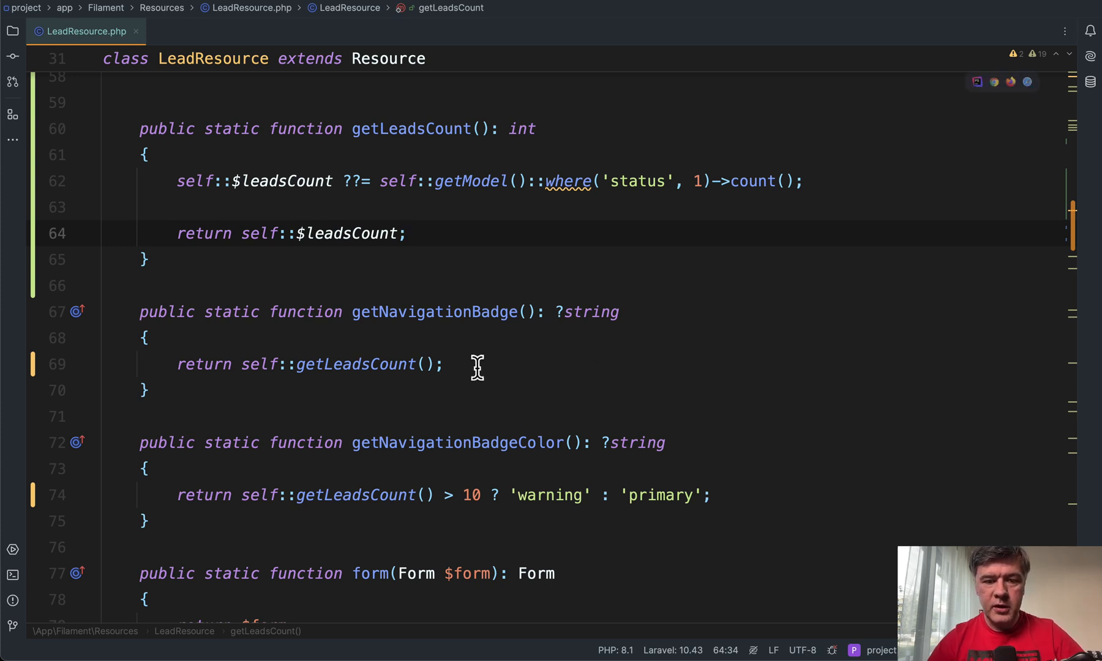
scroll(down, 3)
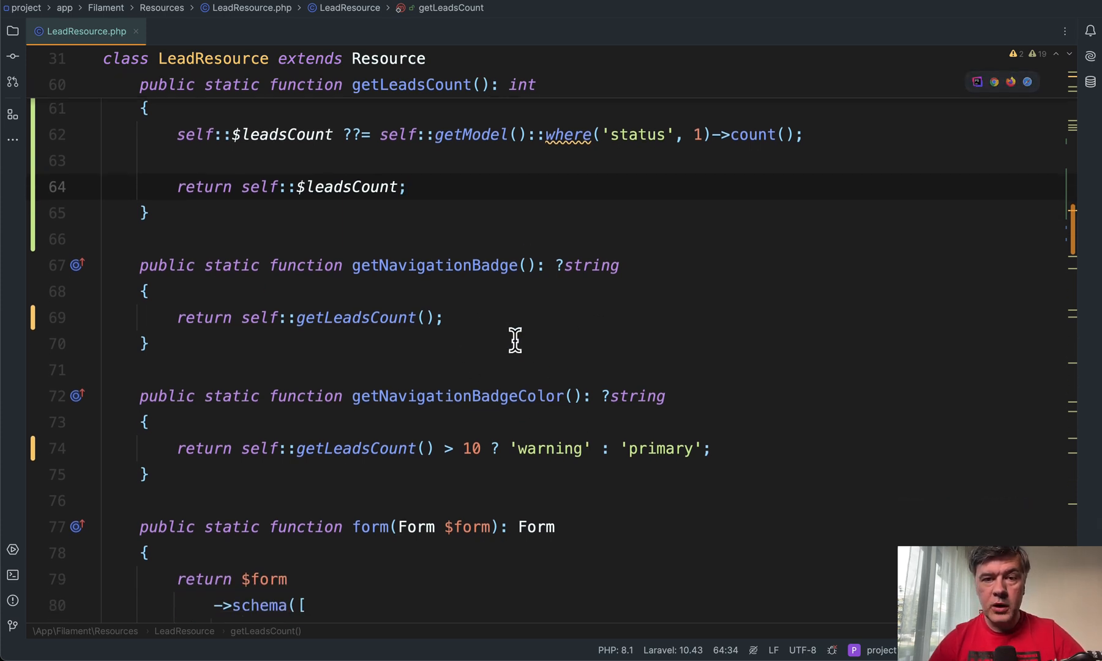
mouse_move(379, 337)
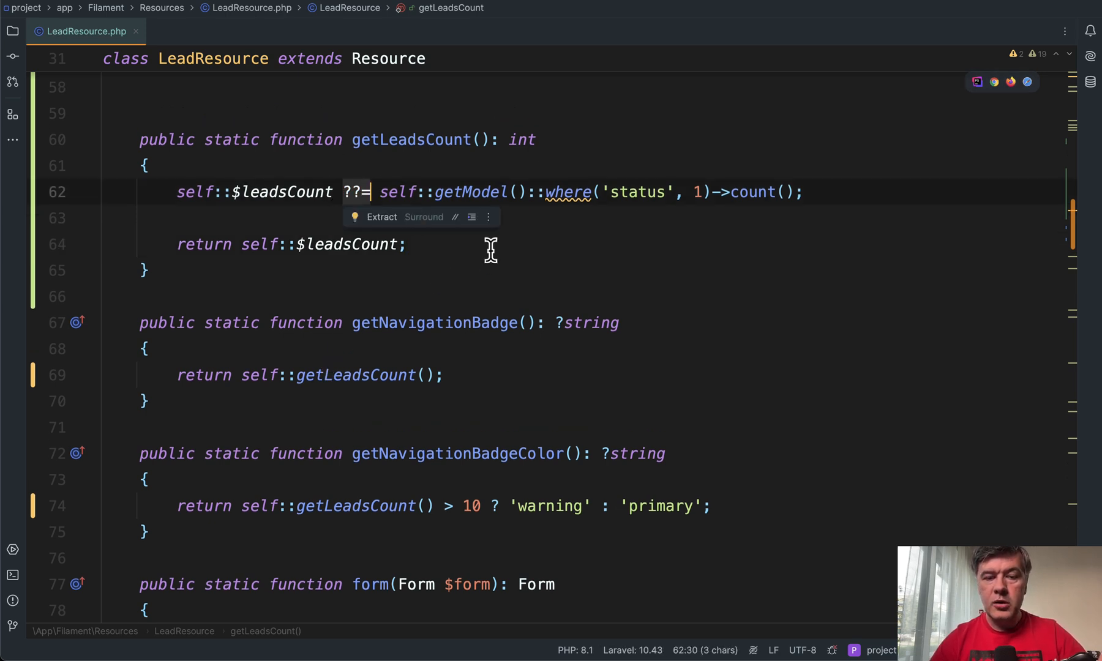
mouse_move(578, 276)
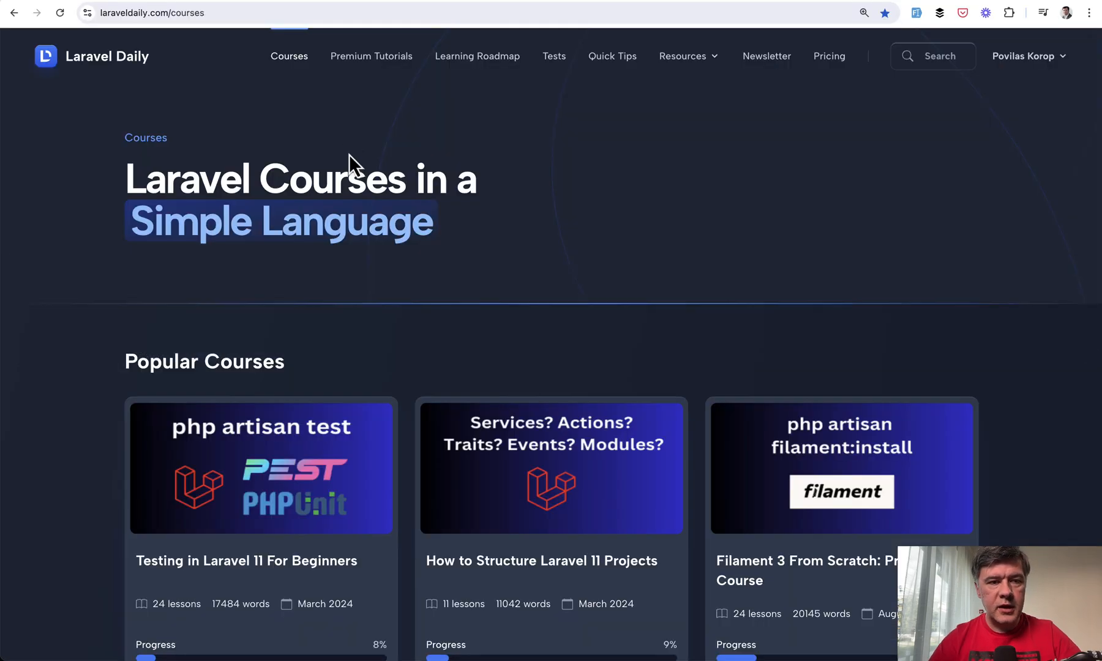
scroll(down, 3)
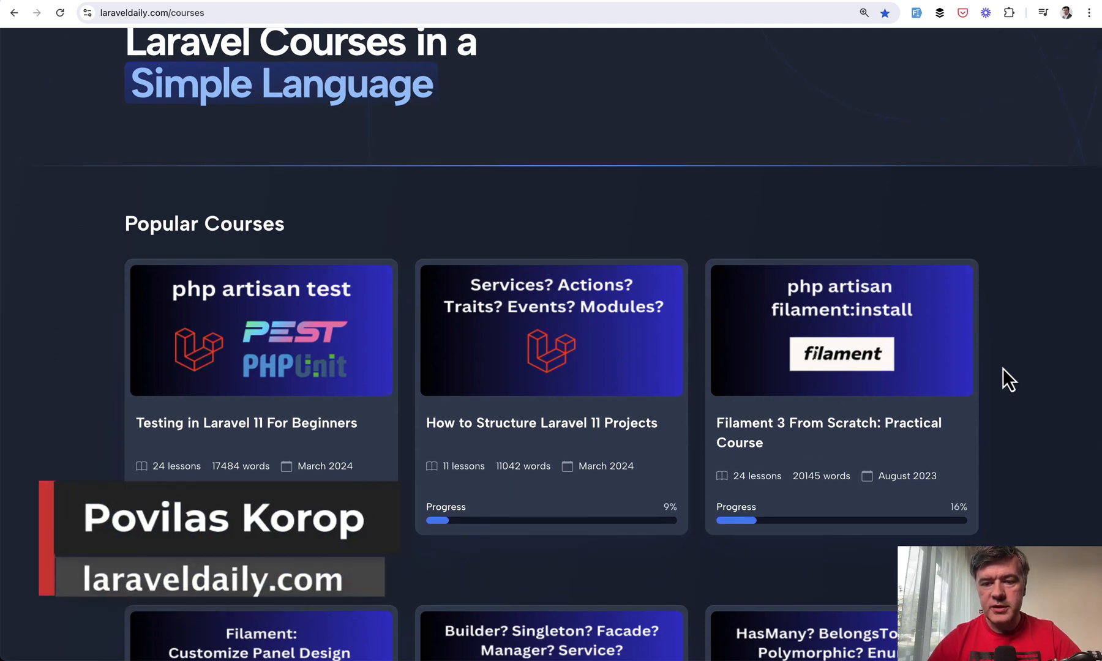
mouse_move(1044, 416)
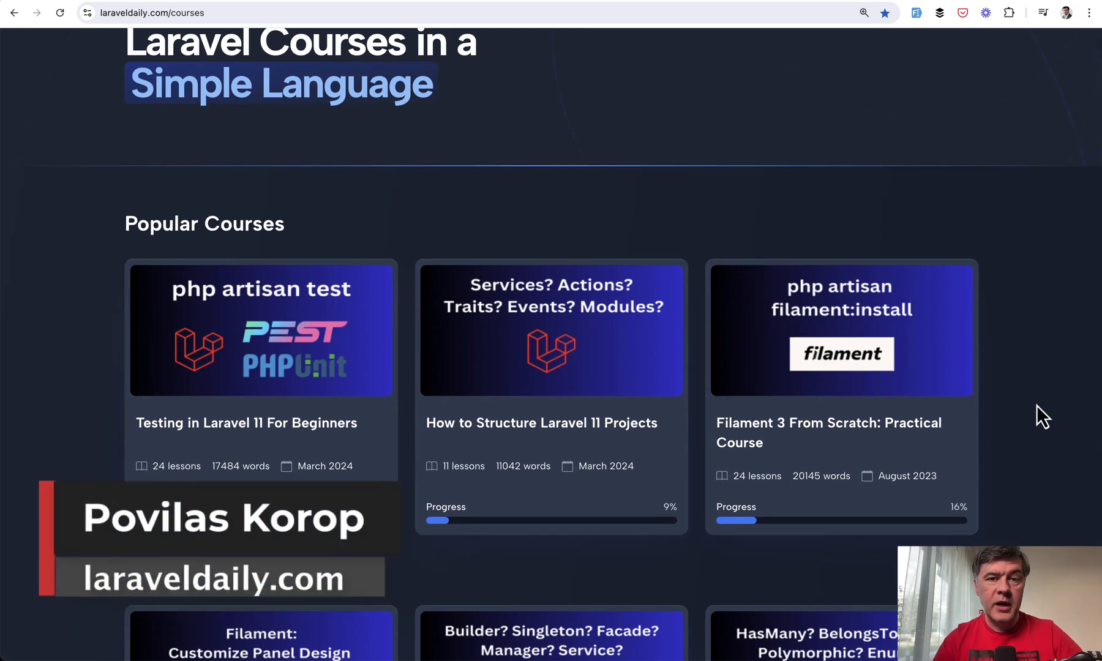